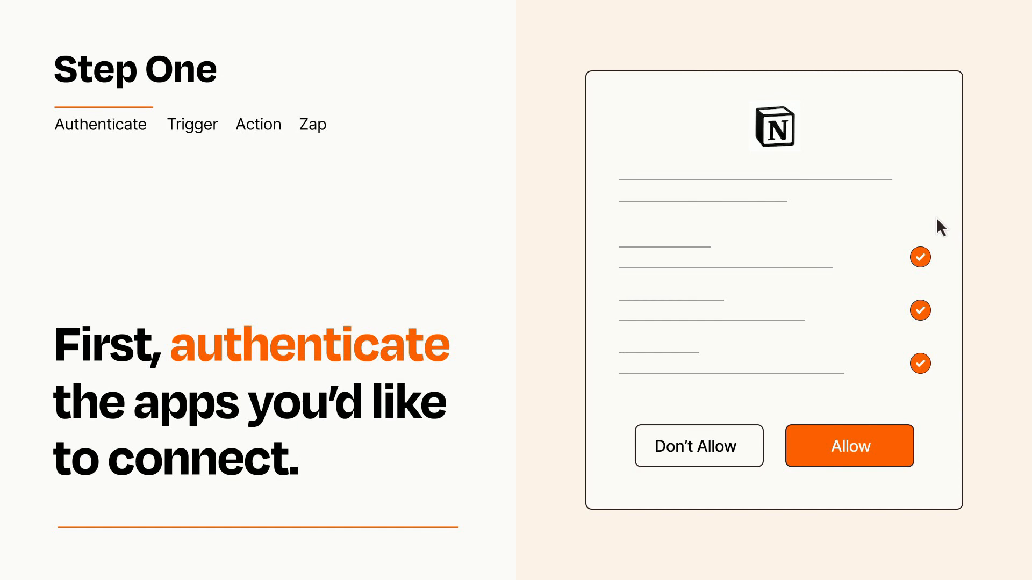
pyautogui.moveTo(908, 492)
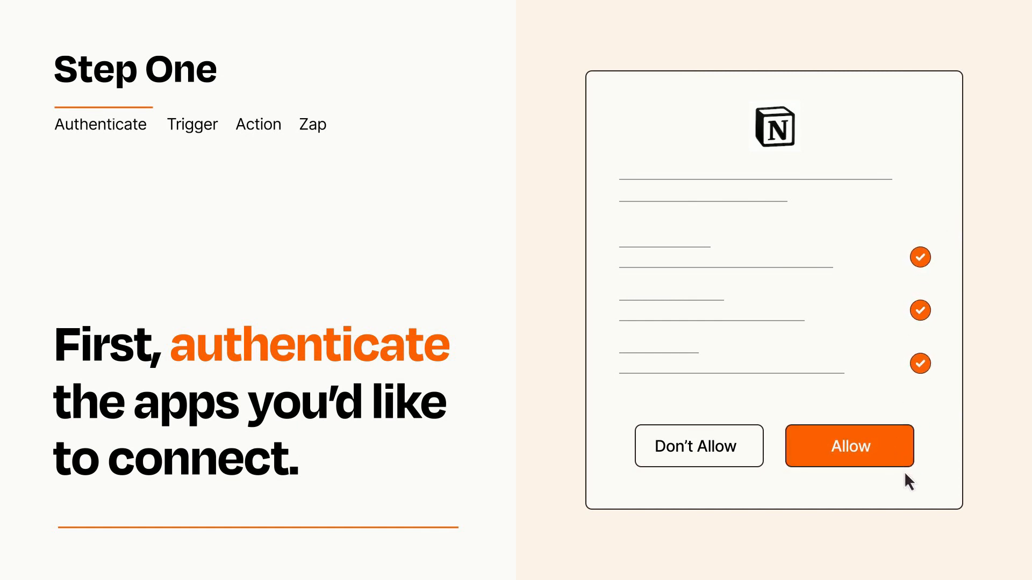
# - Allow the requested Notion permissions so authentication completes
pyautogui.click(849, 446)
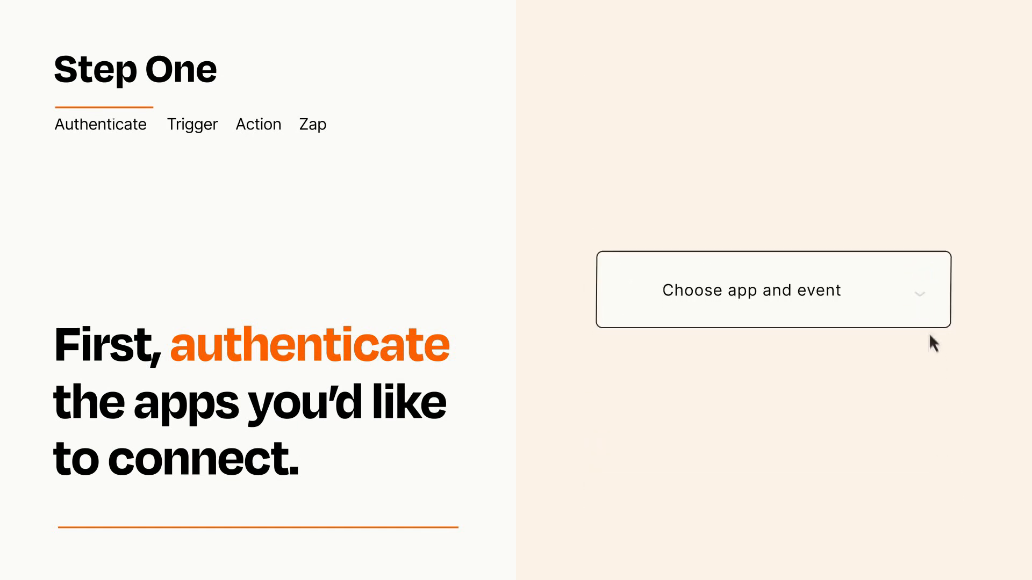
# - Choose Dropbox 'New File in Folder' as the Zap's trigger event
pyautogui.click(771, 290)
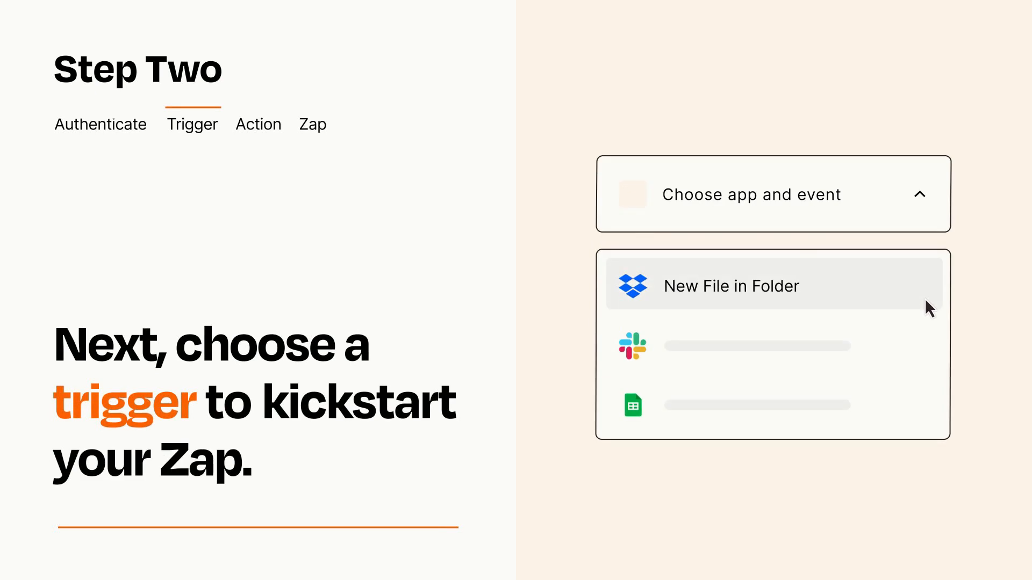
pyautogui.moveTo(929, 344)
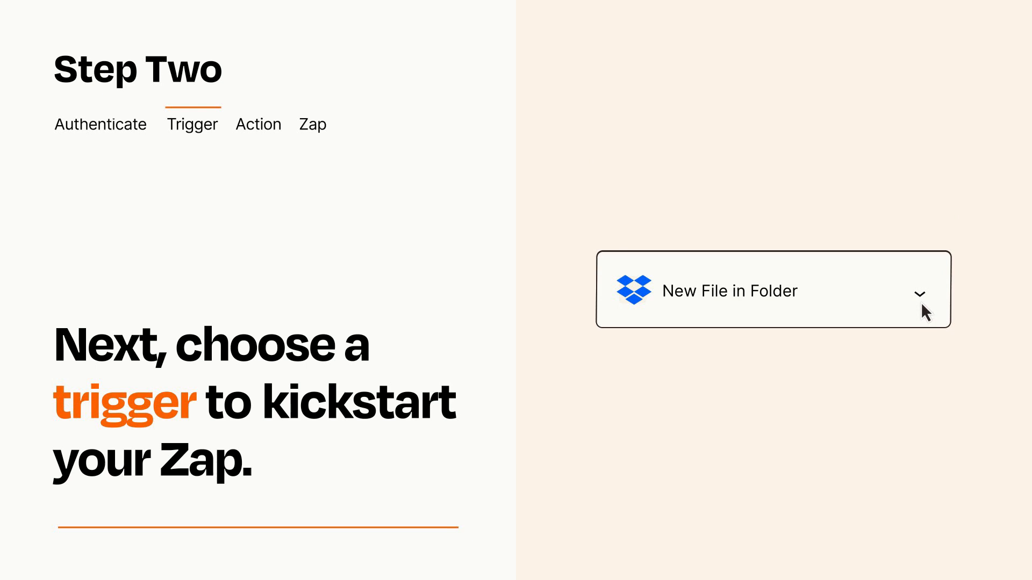
pyautogui.moveTo(938, 305)
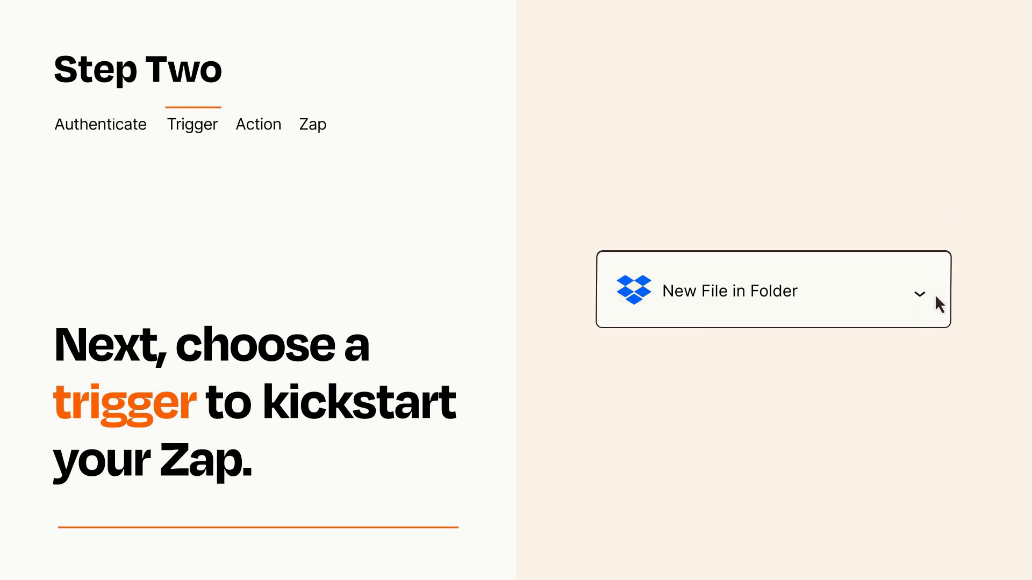
pyautogui.moveTo(937, 299)
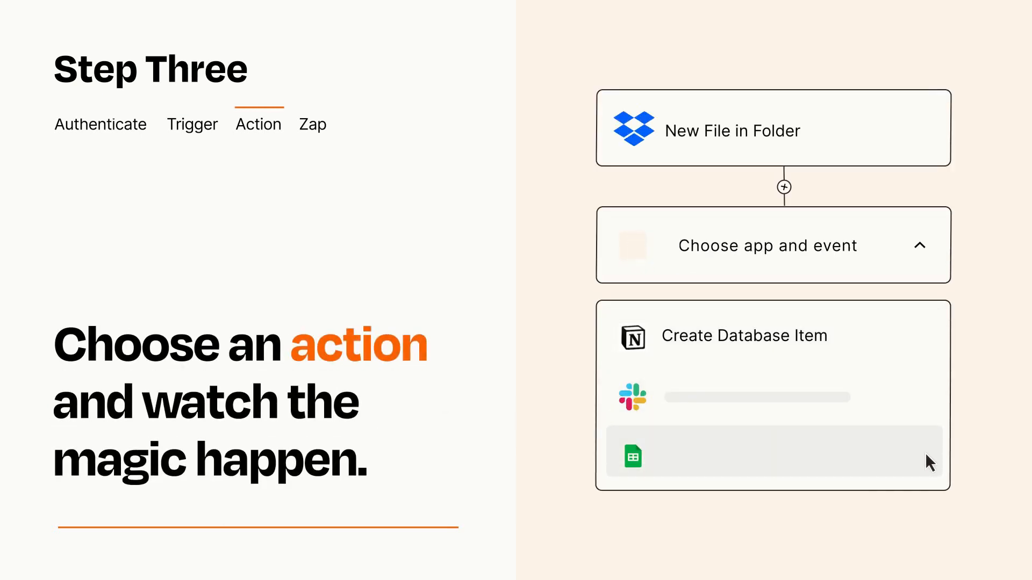
pyautogui.moveTo(929, 349)
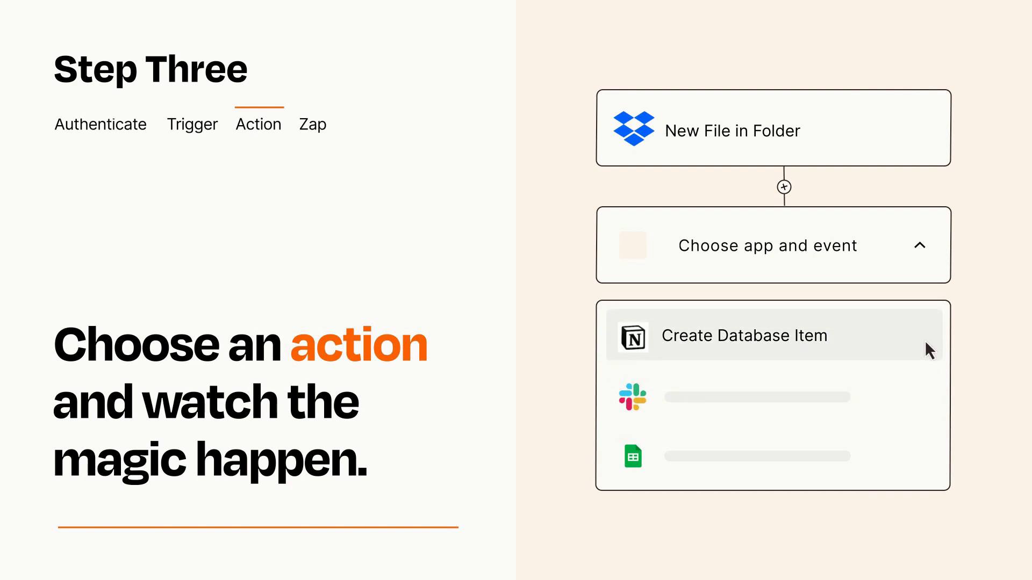
# - Select Notion 'Create Database Item' as the action after the Dropbox trigger
pyautogui.click(744, 336)
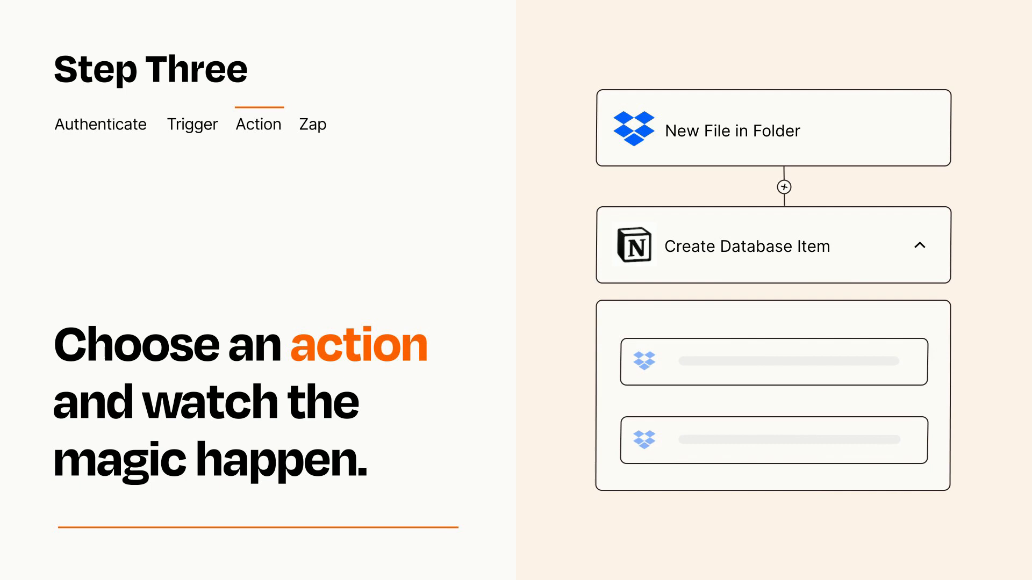
pyautogui.click(312, 125)
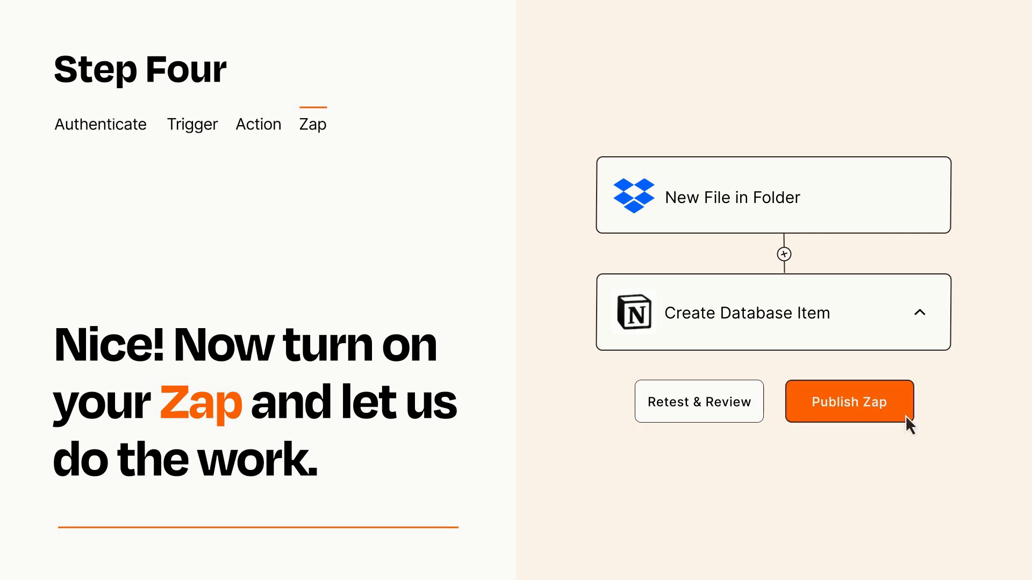
# - Publish the Zap linking New File in Folder to Create Database Item
pyautogui.click(849, 402)
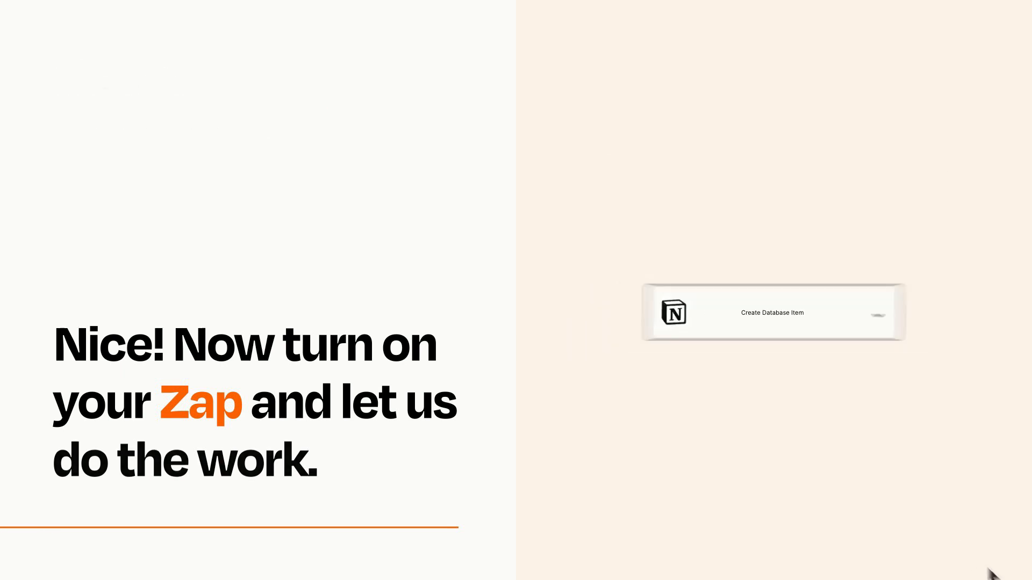